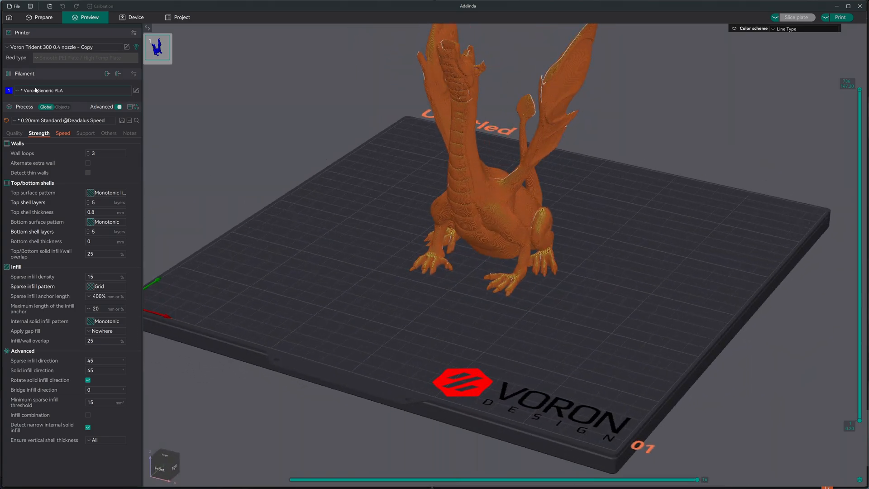
mouse_move(47, 90)
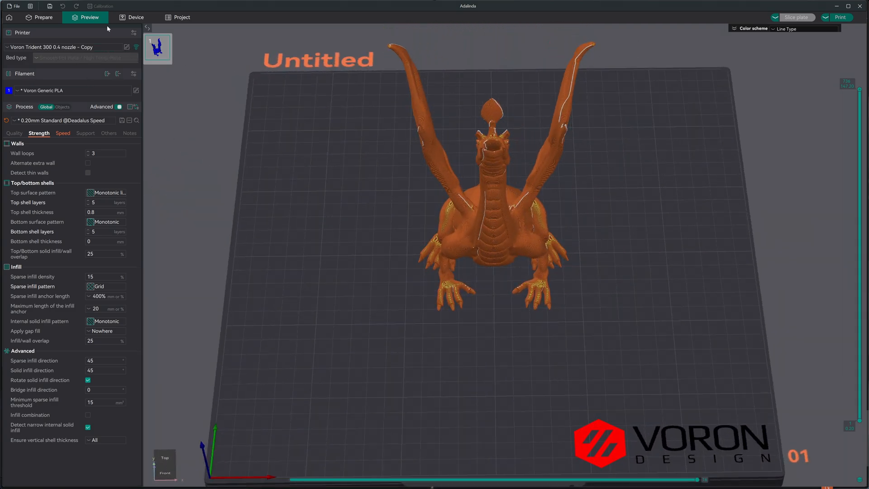
- Review the Voron Trident printer settings, including motion speed and acceleration limits and basic information
left_click(126, 46)
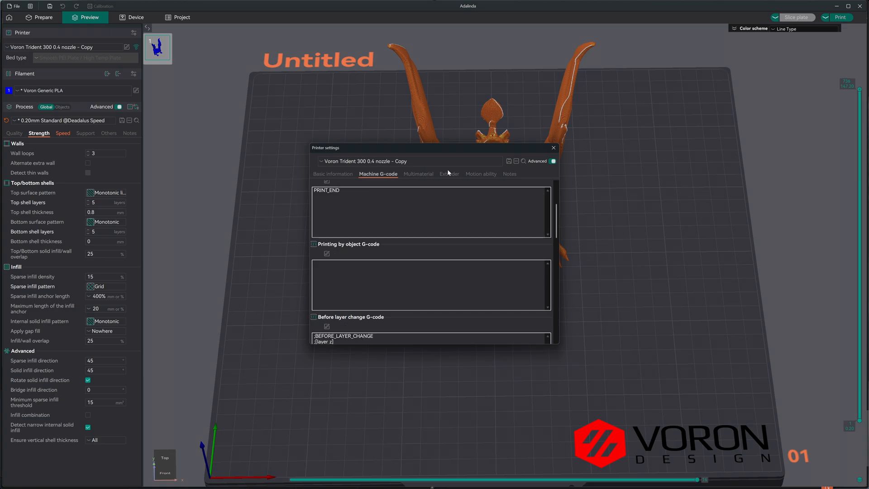
left_click(480, 174)
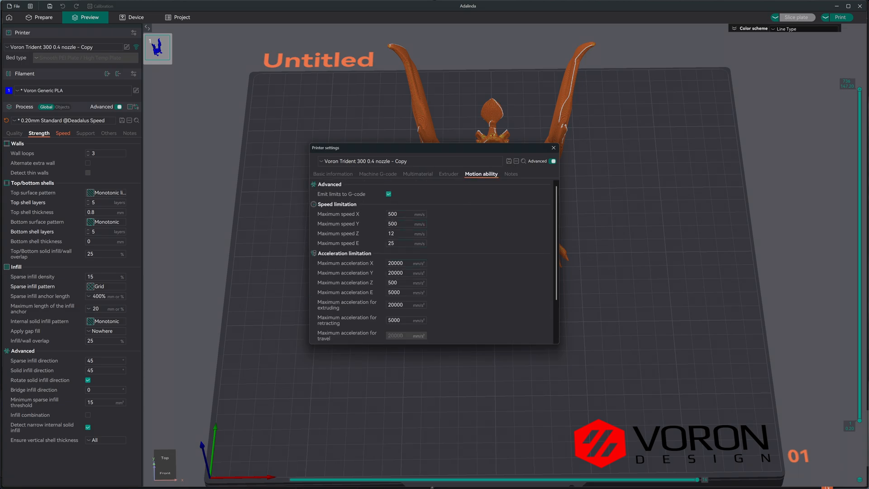
scroll("down", 3)
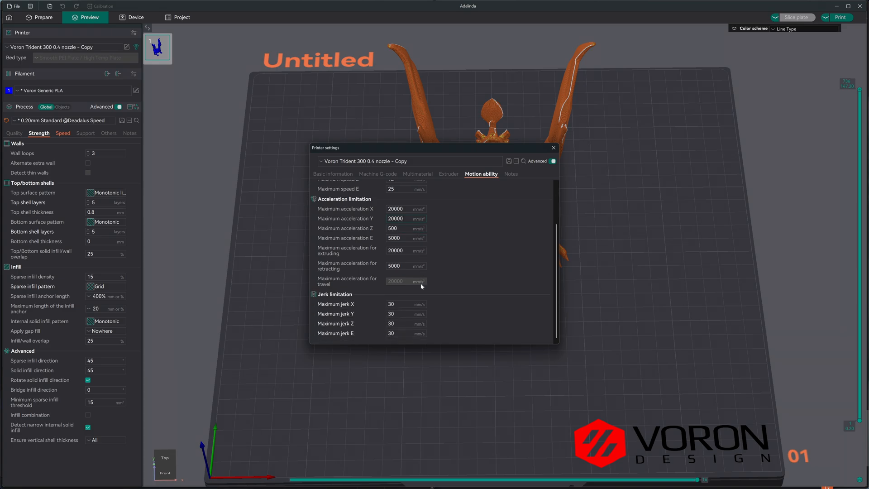
scroll("up", 3)
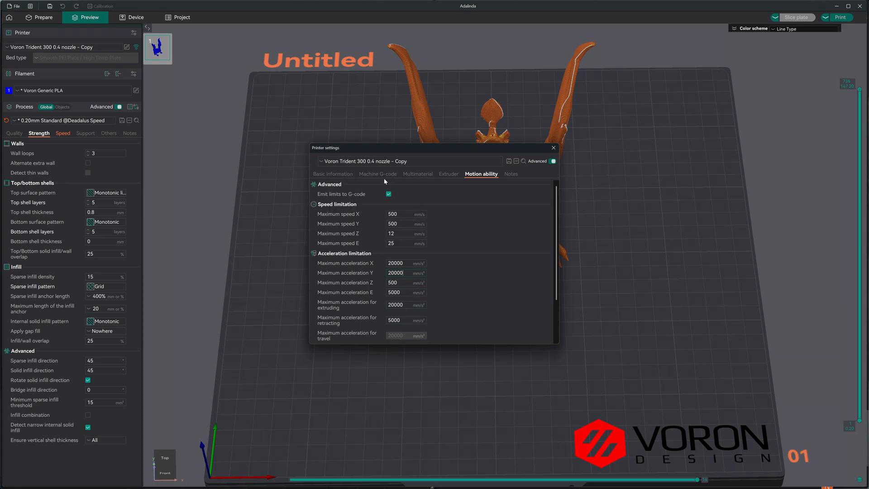
left_click(333, 174)
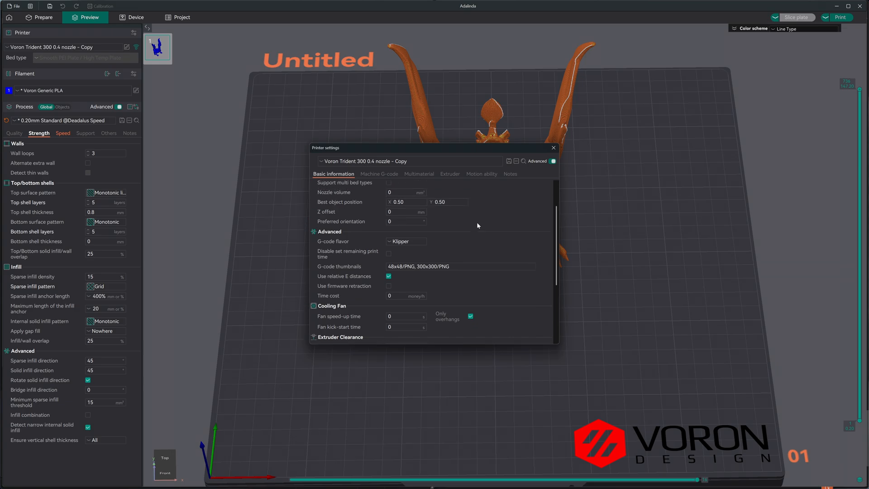
scroll("down", 3)
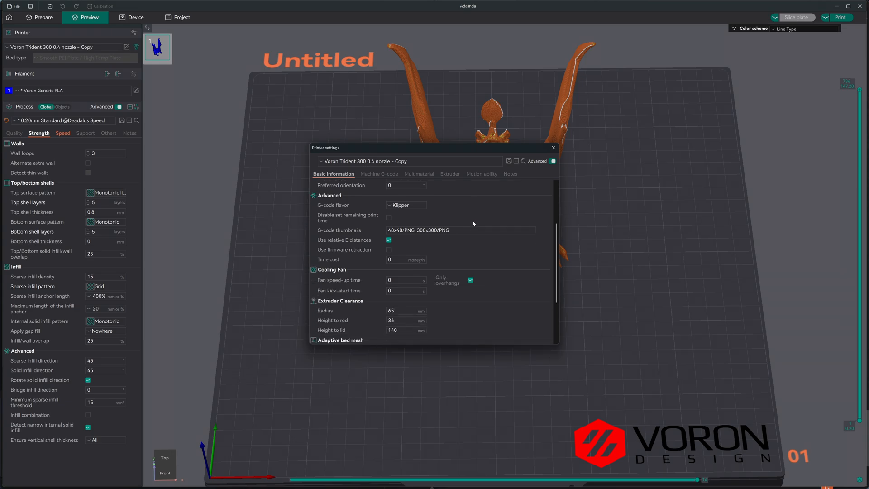
scroll("down", 3)
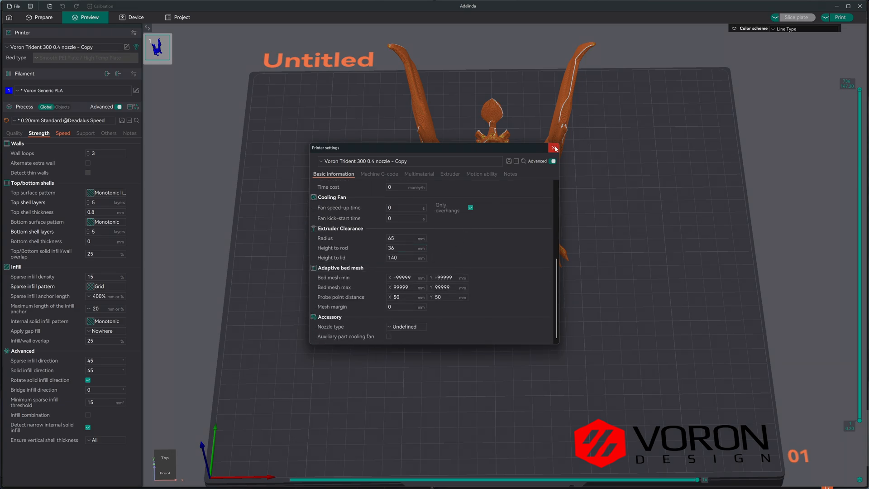
left_click(554, 148)
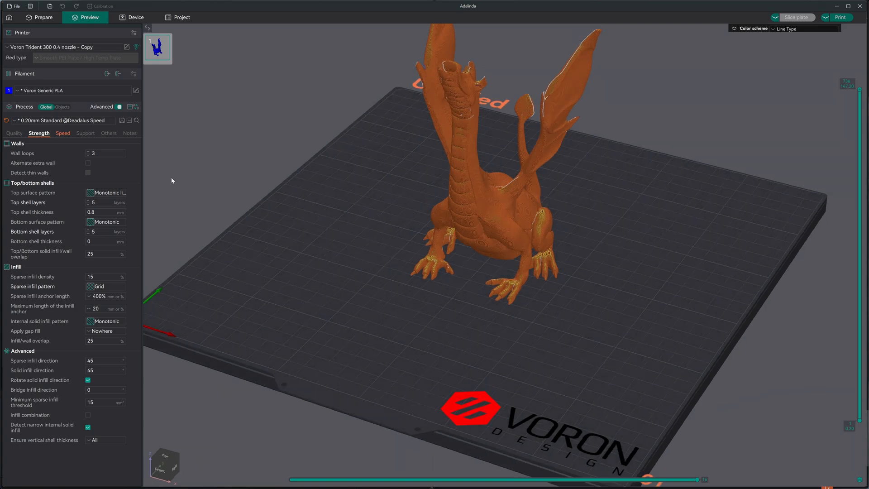
- Review the process profile's wall, infill, overhang, travel, acceleration and jerk speed values
left_click(62, 133)
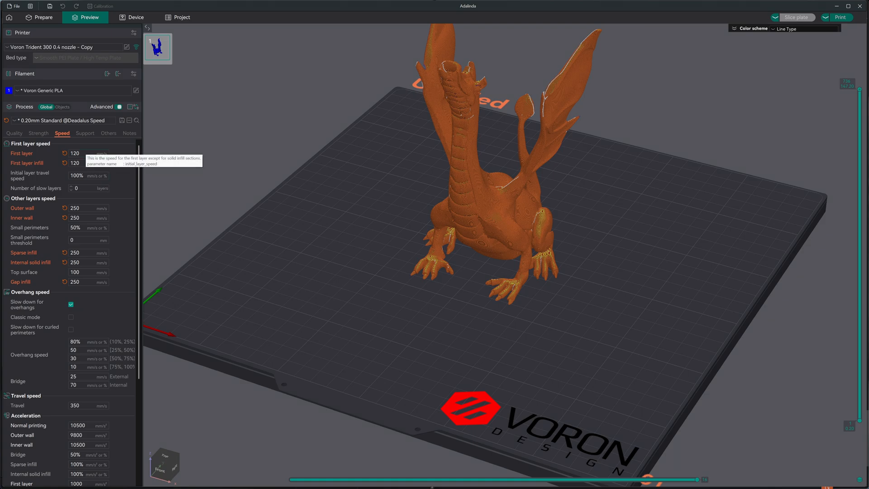
mouse_move(92, 195)
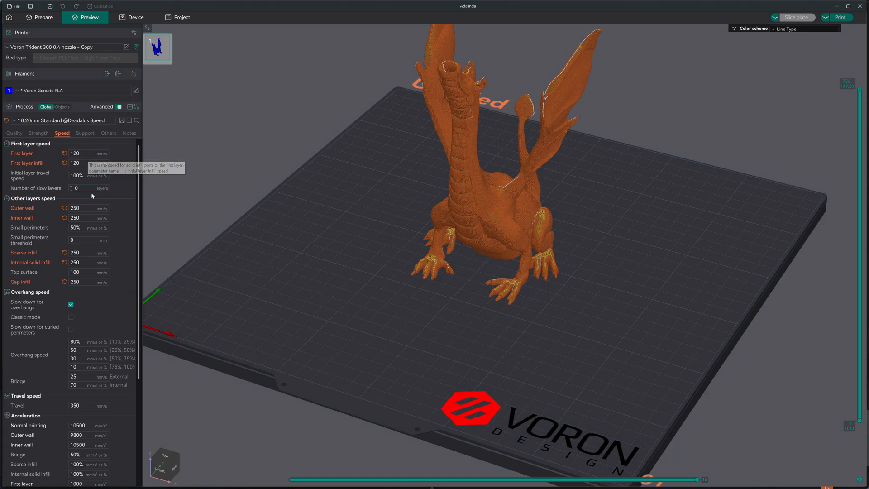
mouse_move(86, 214)
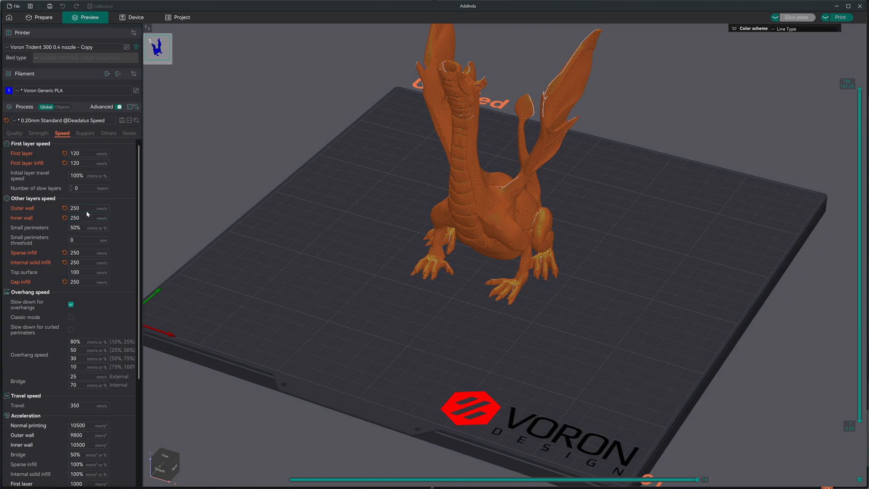
scroll("down", 3)
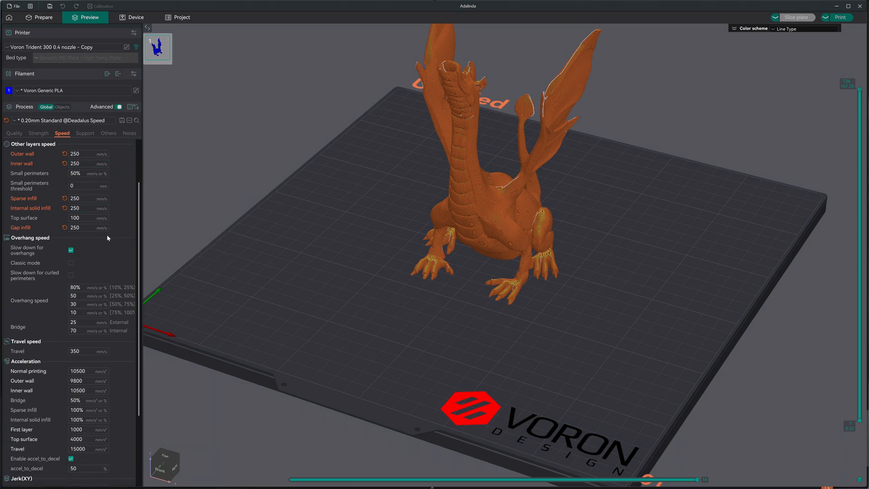
scroll("down", 3)
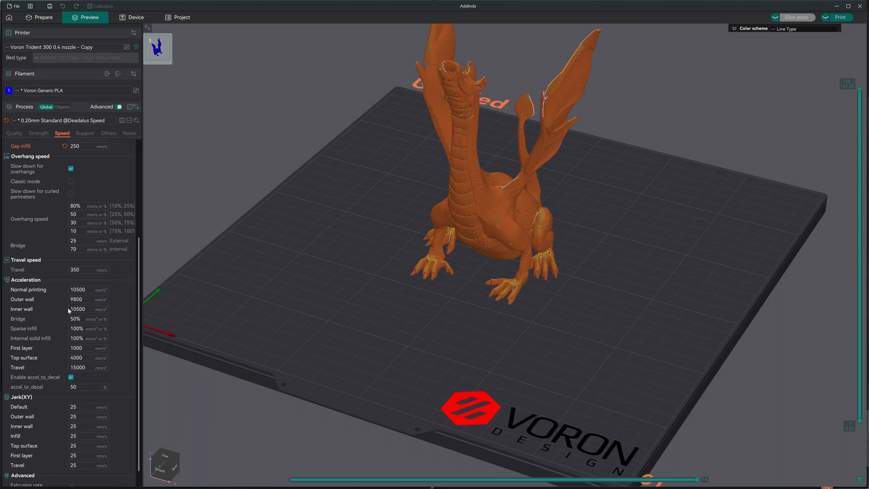
mouse_move(99, 287)
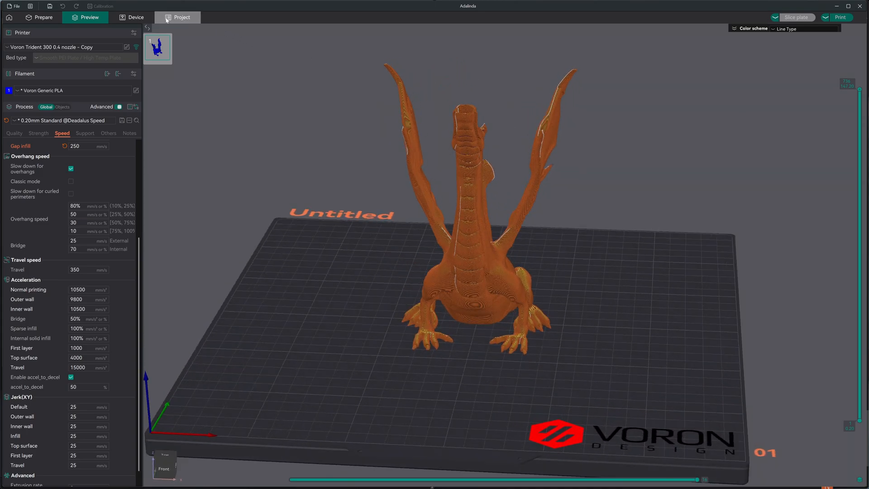
- Show the connected printer's Mainsail dashboard with files, temperatures, limits and webcam feed
left_click(136, 17)
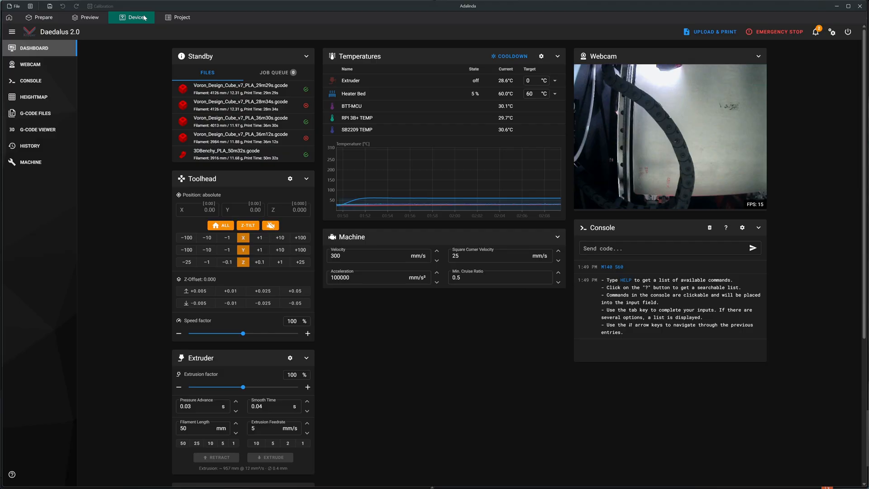